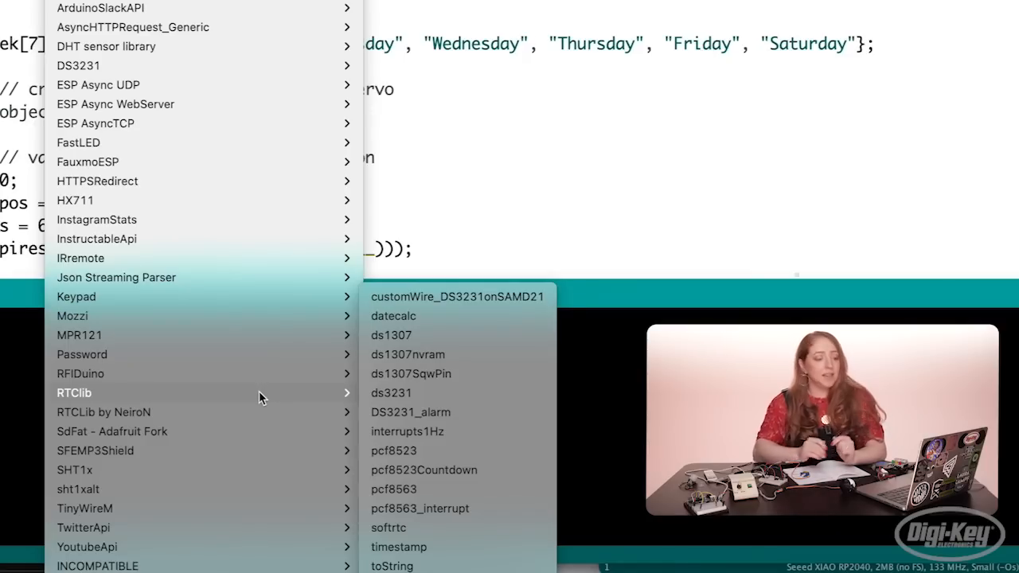
Open the RTClib DS3231_alarm example sketch from the File > Examples menu.
click(391, 392)
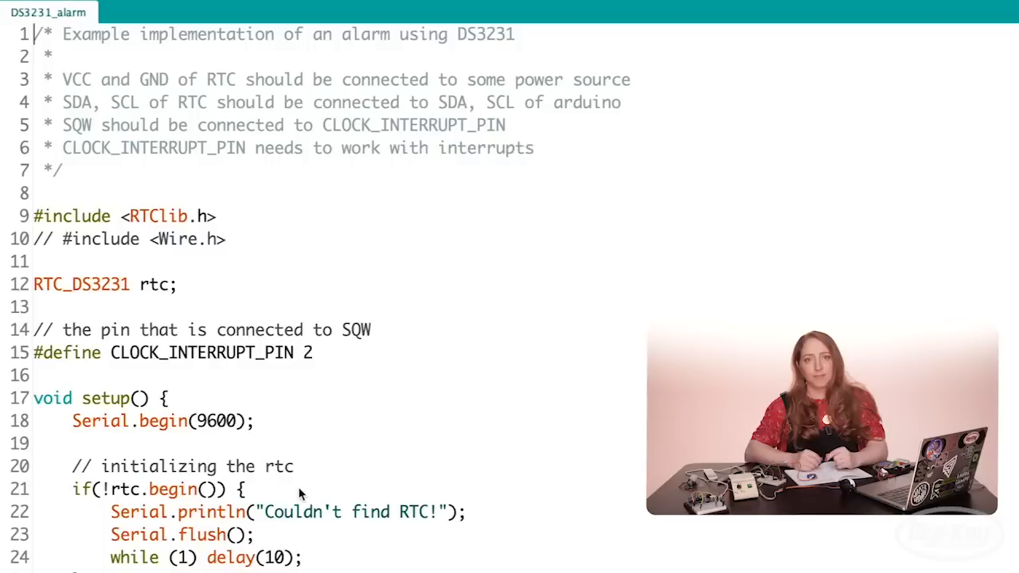
Scroll down to the end of loop() where the button and servo pseudocode sits.
scroll(down, 3)
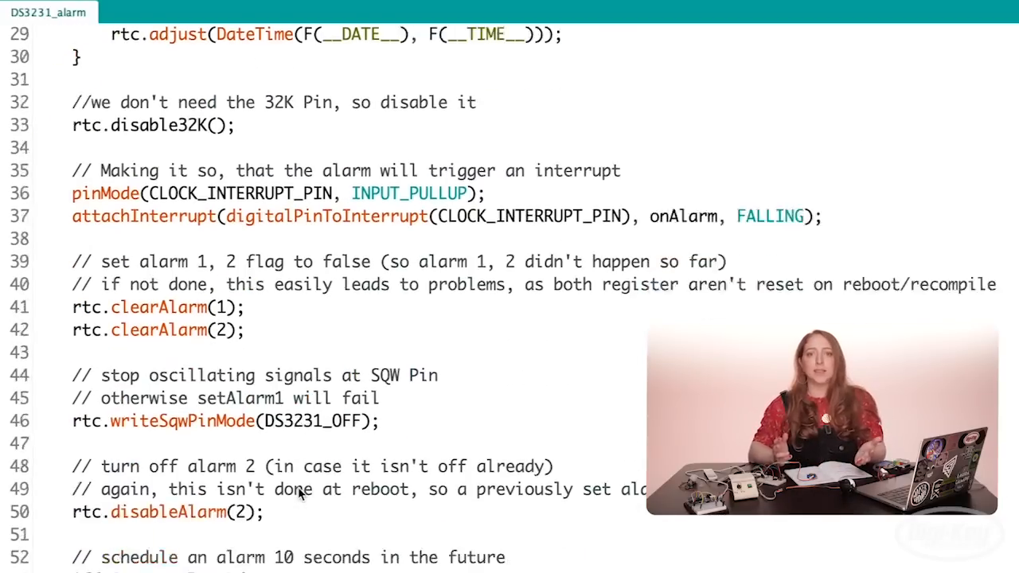
scroll(down, 3)
text(then close servo)
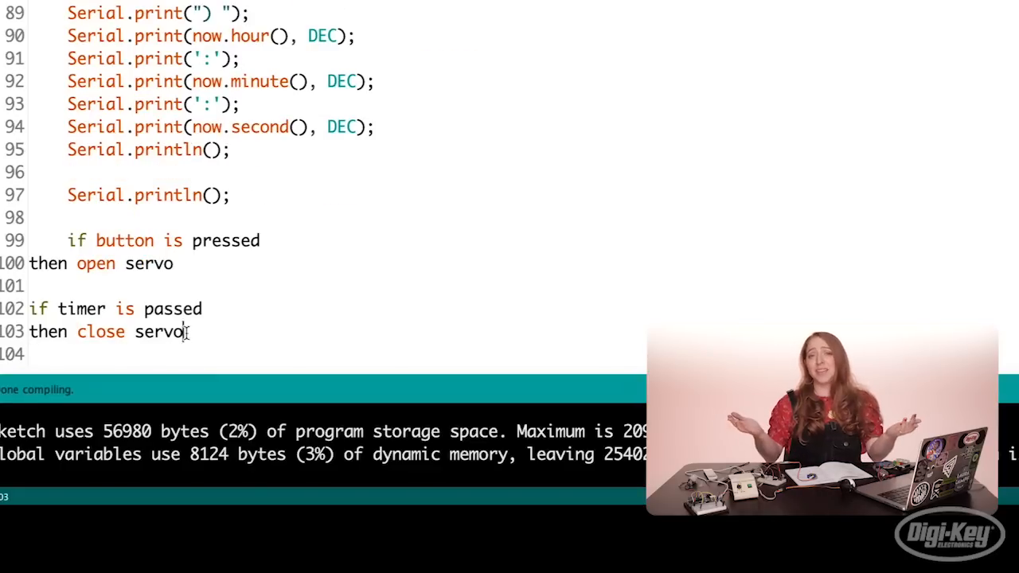
Comment out the button/timer servo pseudocode lines and tidy the first comment line.
key(ctrl+/)
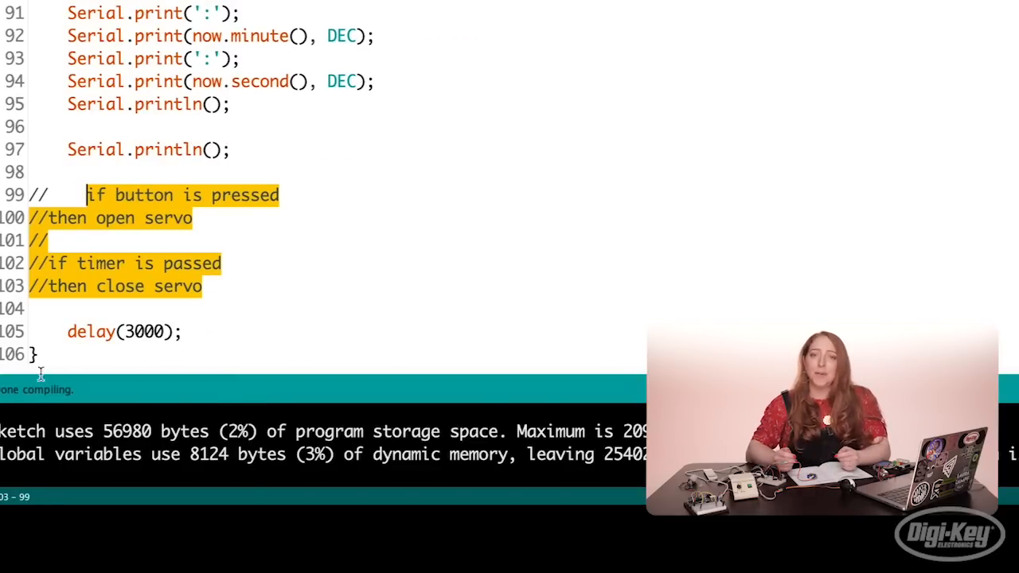
click(241, 368)
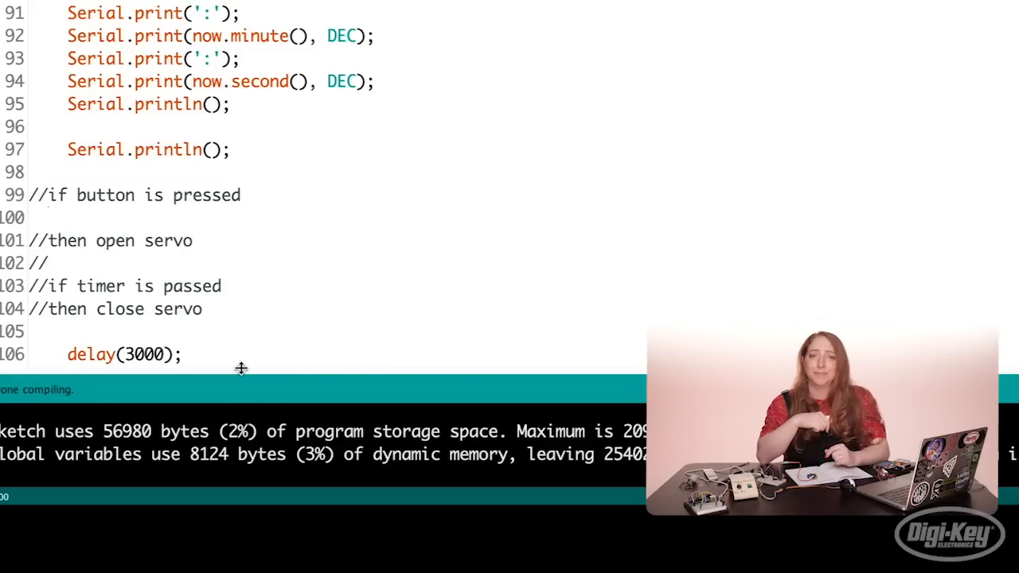
click(12, 16)
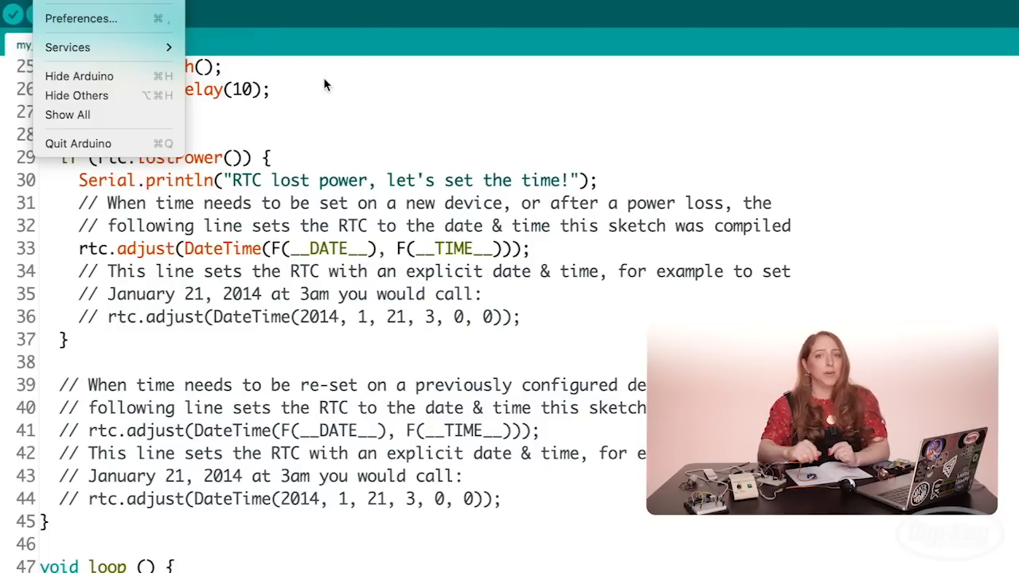
Review the combined servo and RTC loop code in my_new_arduino_sketch, then verify it.
click(324, 85)
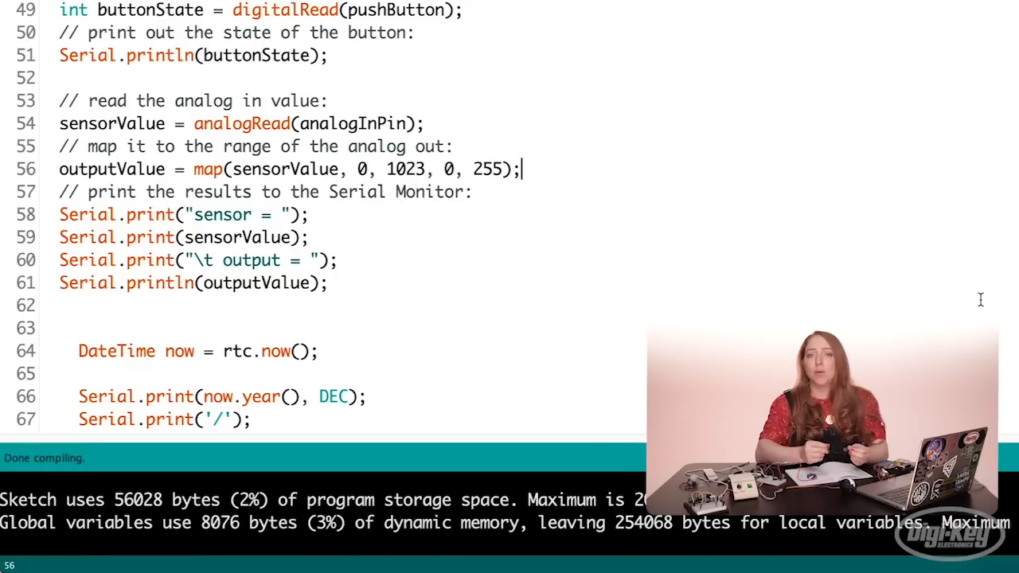
scroll(up, 3)
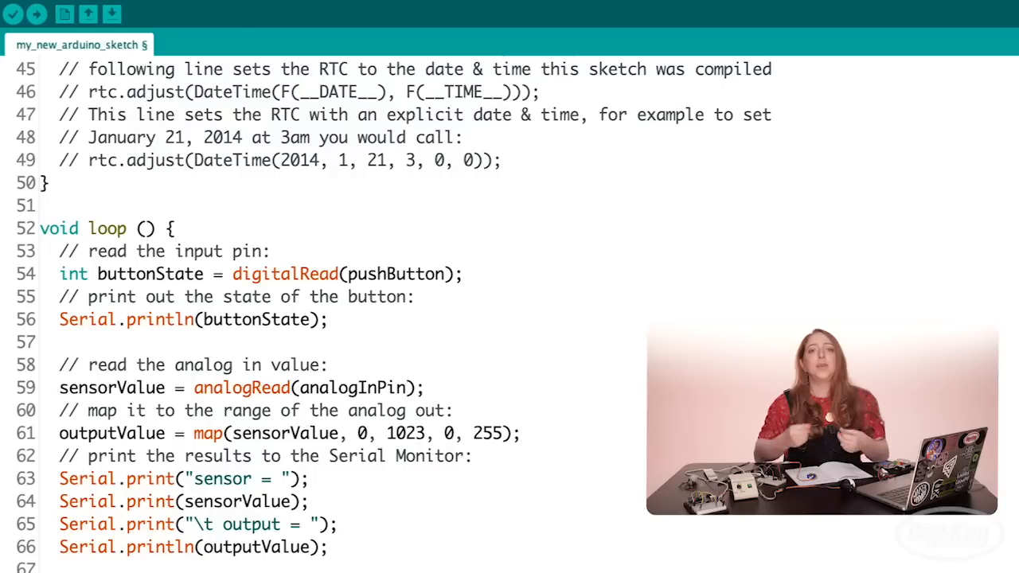
mouse_move(87, 15)
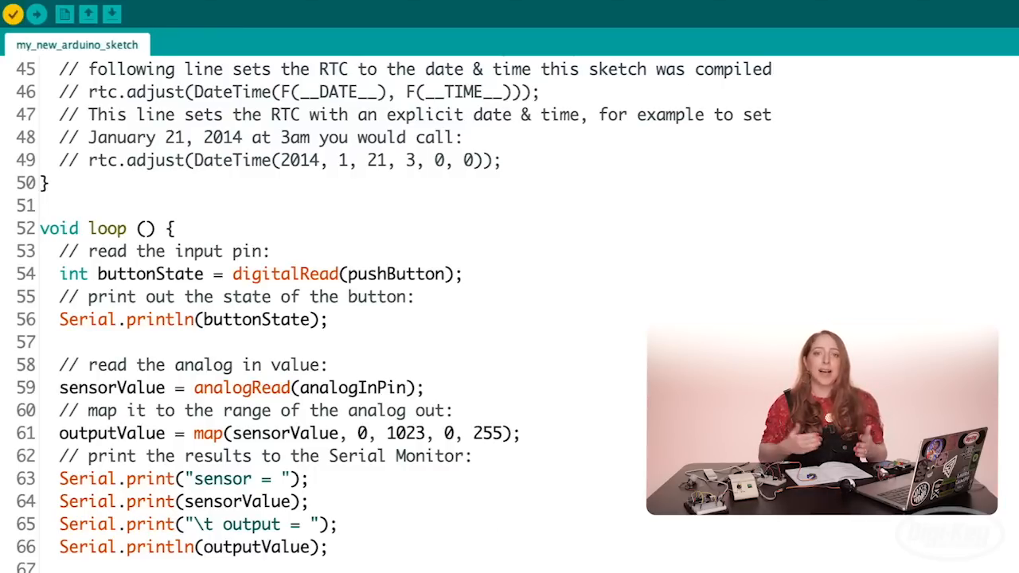
click(12, 15)
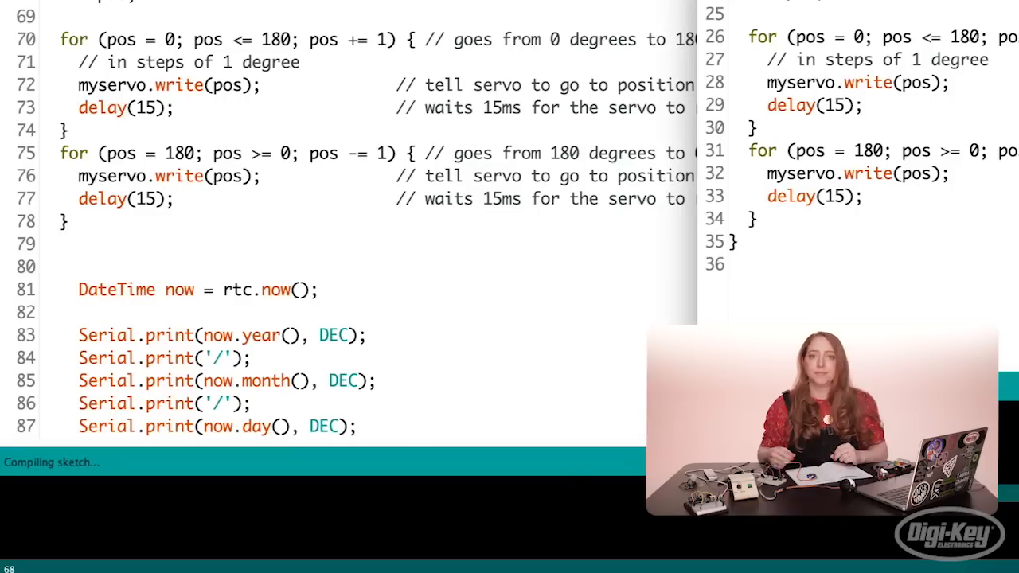